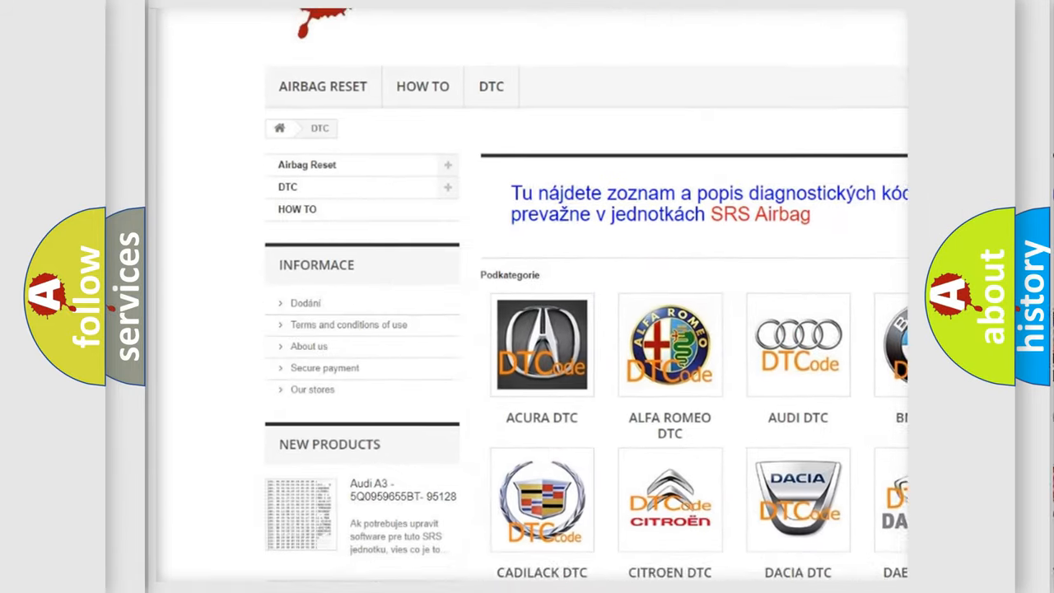
pyautogui.scroll(-3)
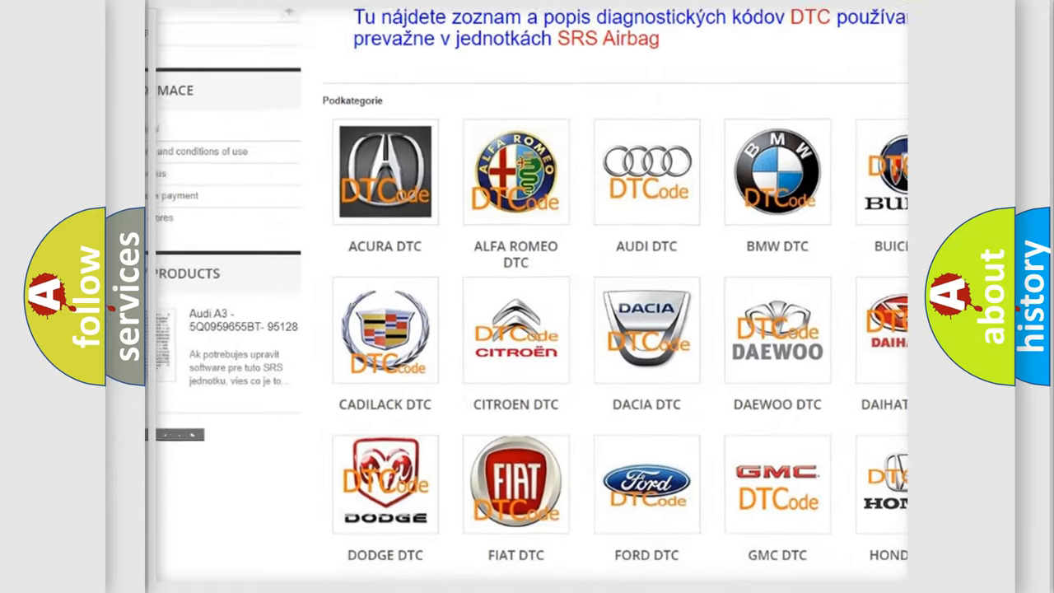